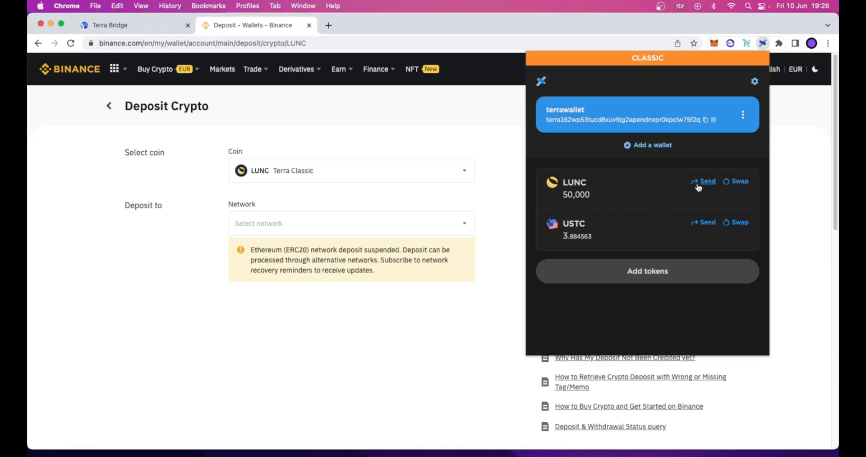
pyautogui.click(707, 180)
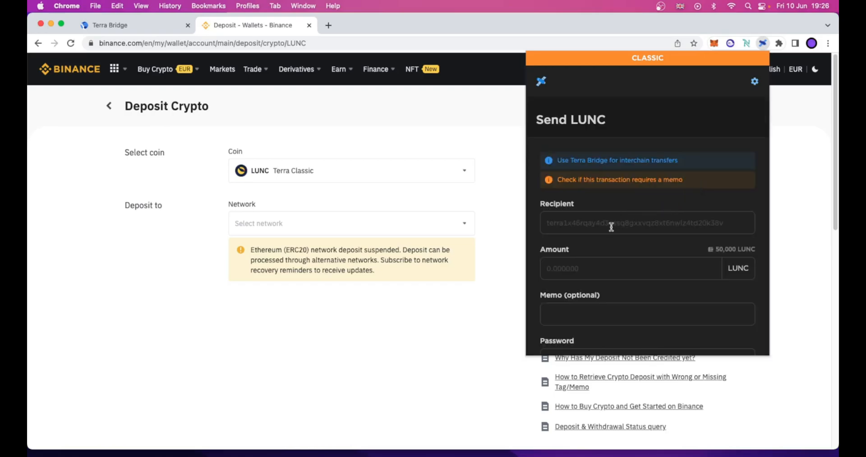
pyautogui.write('terra1ncjg4a59x2pgvqy9qjyqprlj8lrwshm0wleht5')
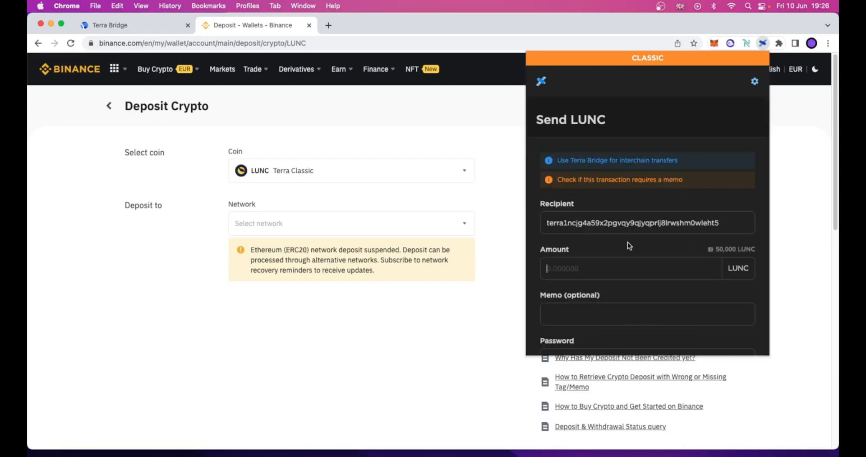
pyautogui.scroll(-3)
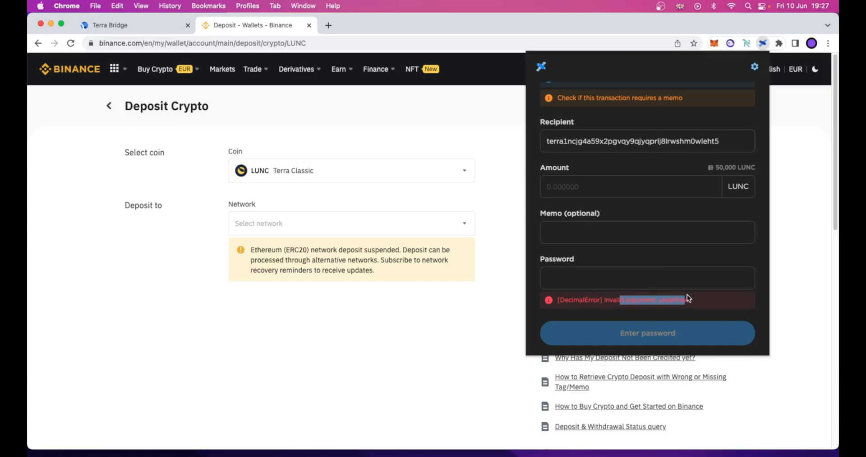
pyautogui.moveTo(650, 266)
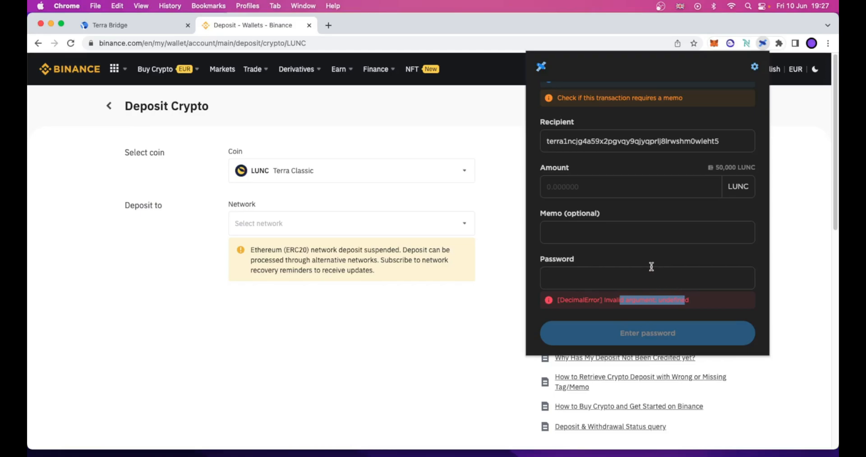
pyautogui.moveTo(648, 267)
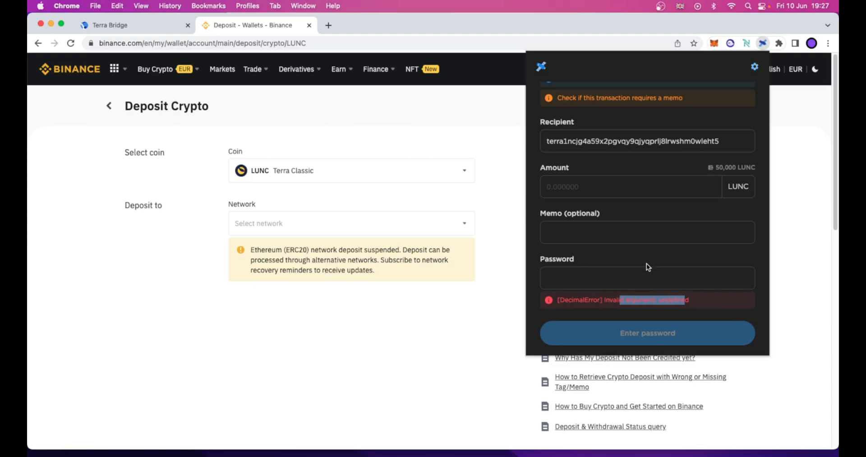
# Scroll back up the send form before leaving it for the wallet overview.
pyautogui.scroll(3)
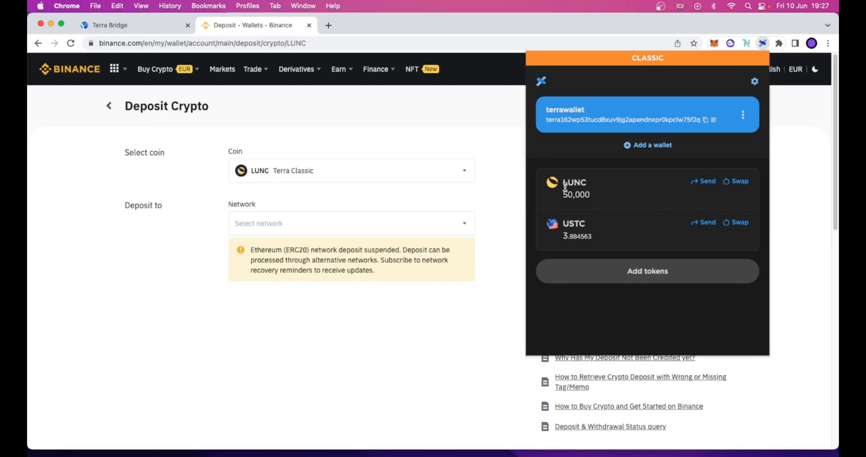
pyautogui.moveTo(568, 188)
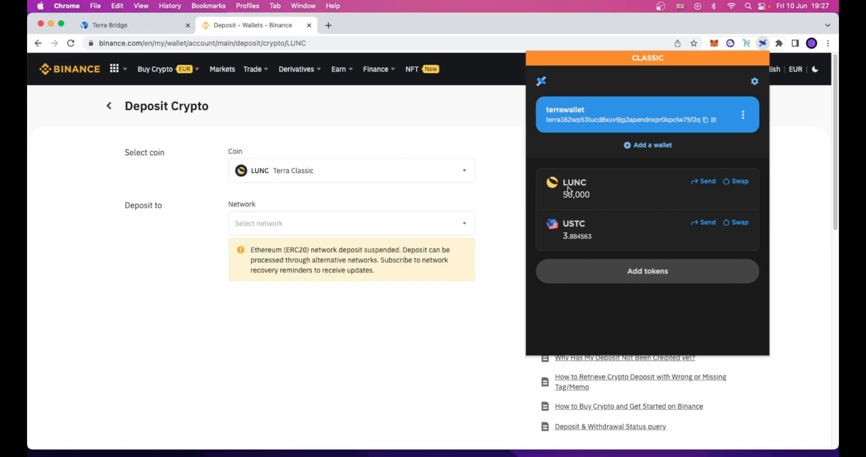
pyautogui.moveTo(582, 190)
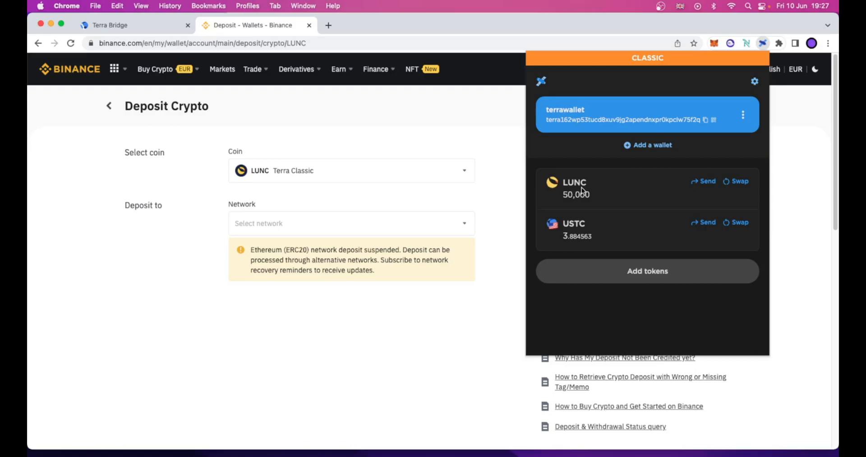
pyautogui.moveTo(575, 185)
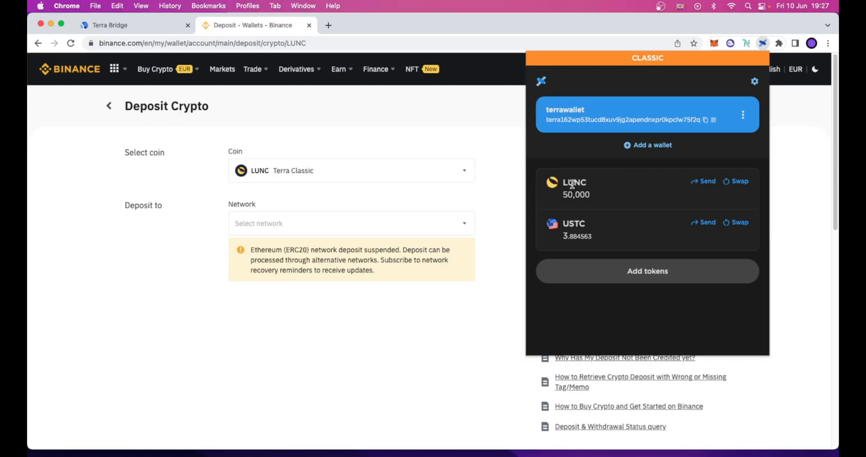
pyautogui.moveTo(491, 185)
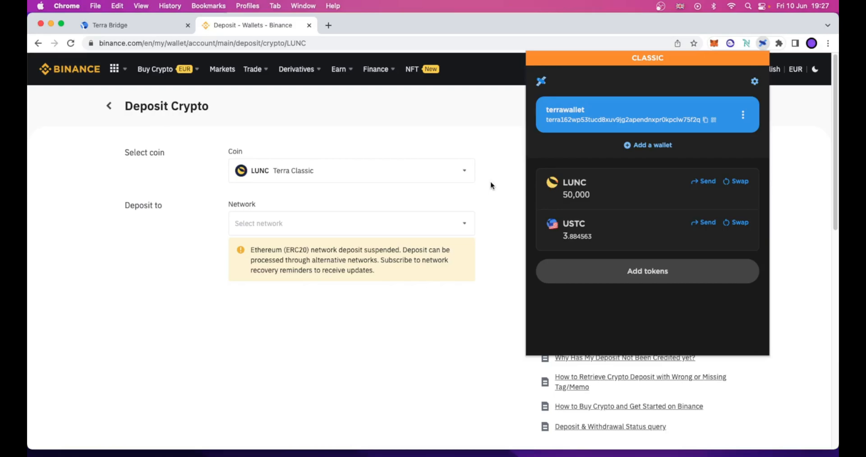
pyautogui.moveTo(475, 186)
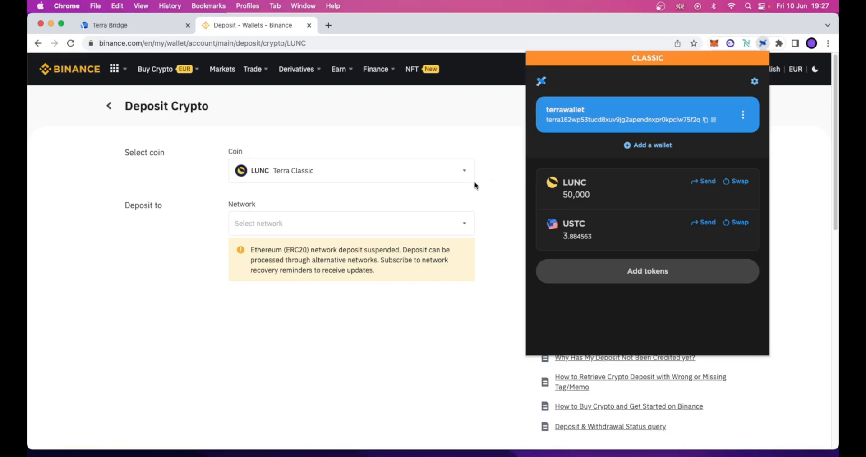
pyautogui.moveTo(394, 194)
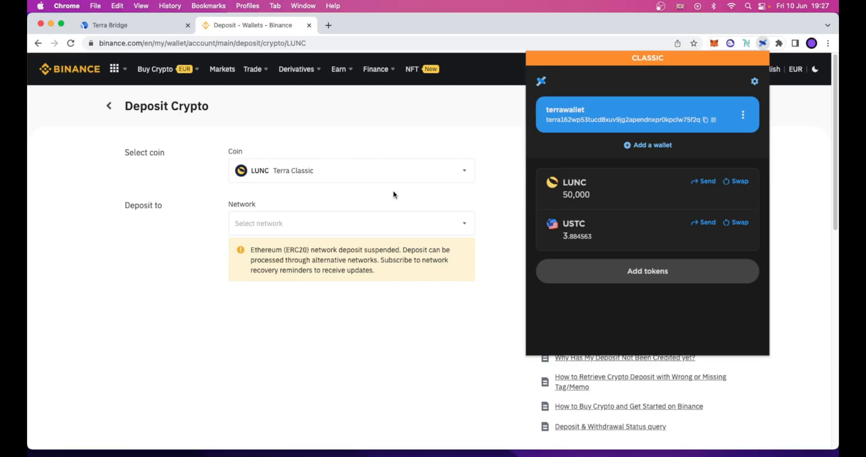
pyautogui.moveTo(388, 194)
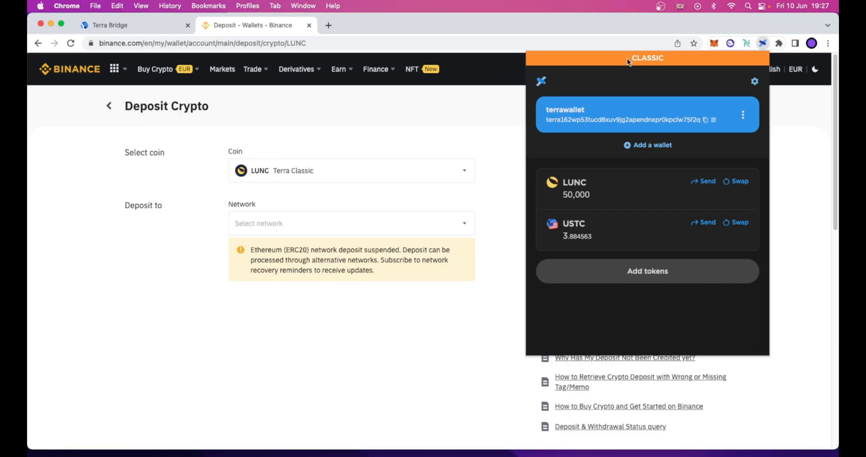
pyautogui.moveTo(645, 70)
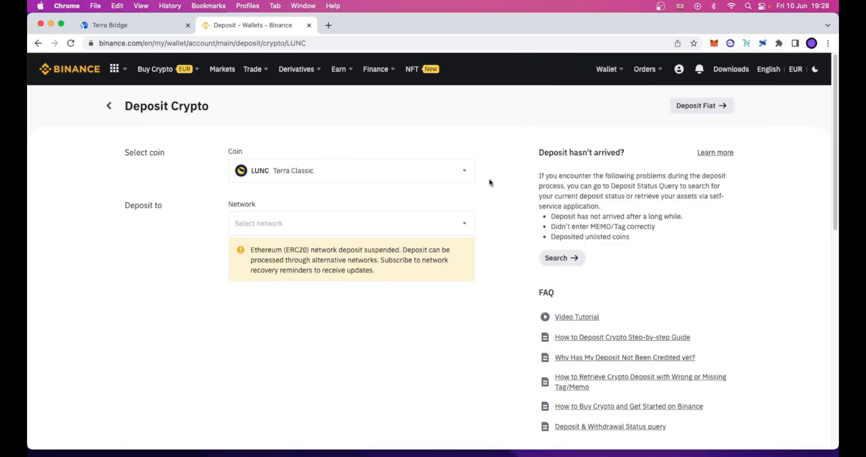
# Go to the Terra Bridge page and request a wallet connection.
pyautogui.click(108, 25)
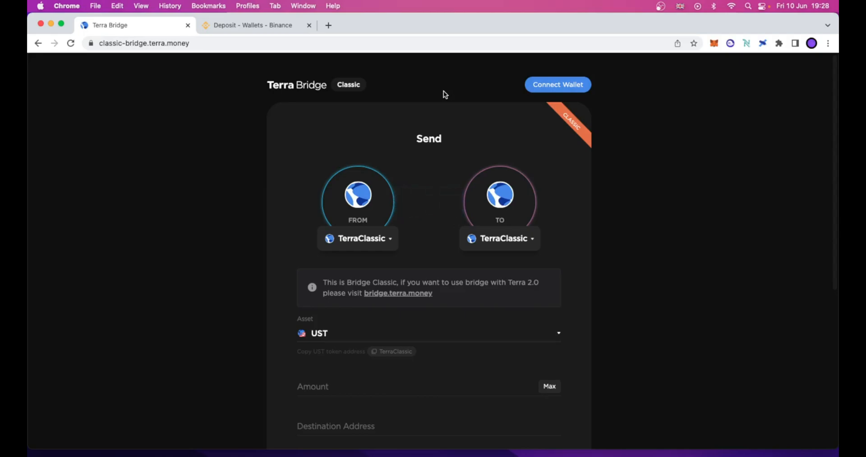
pyautogui.moveTo(563, 92)
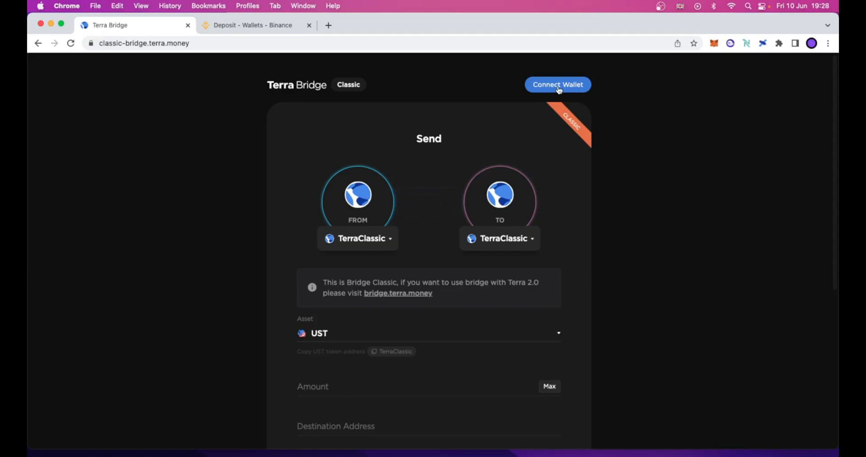
pyautogui.click(556, 85)
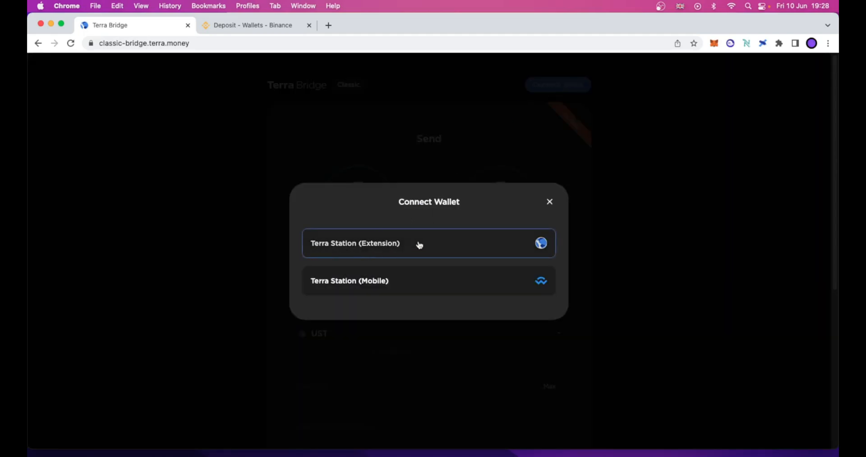
pyautogui.moveTo(350, 252)
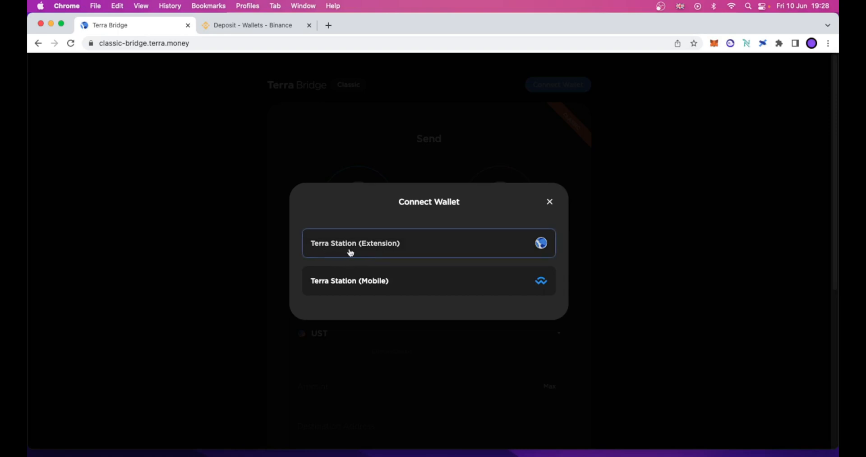
pyautogui.moveTo(373, 249)
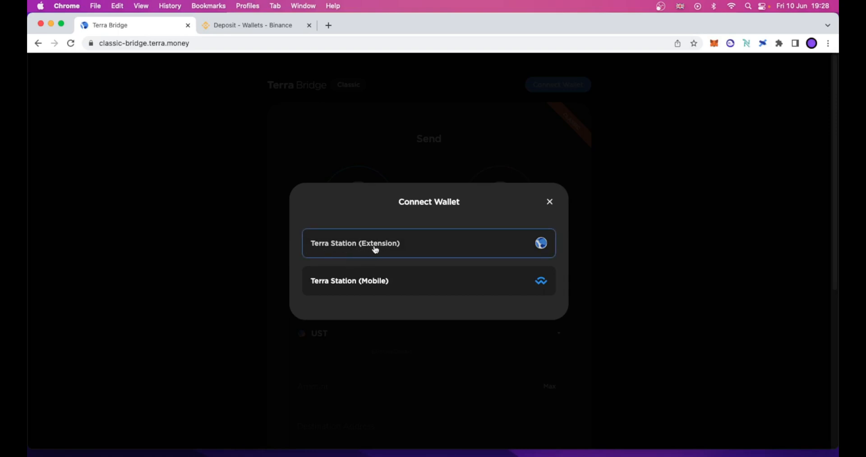
# Connect the Terra Station extension wallet and choose LUNC as the send asset.
pyautogui.click(428, 242)
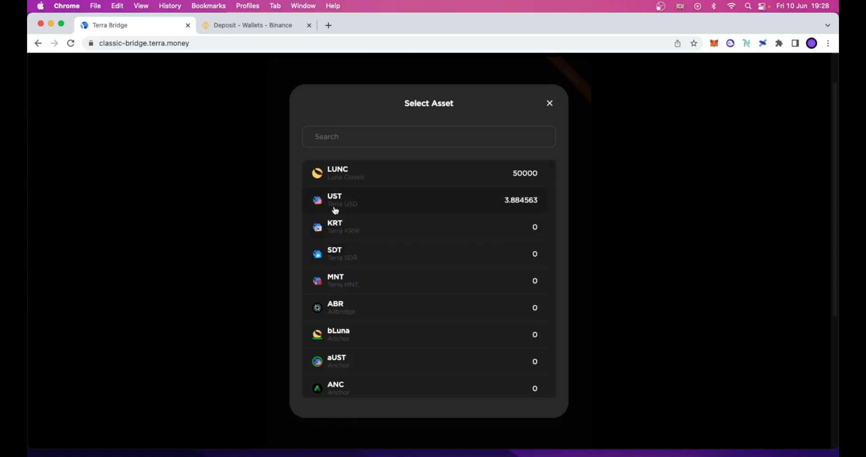
pyautogui.moveTo(474, 176)
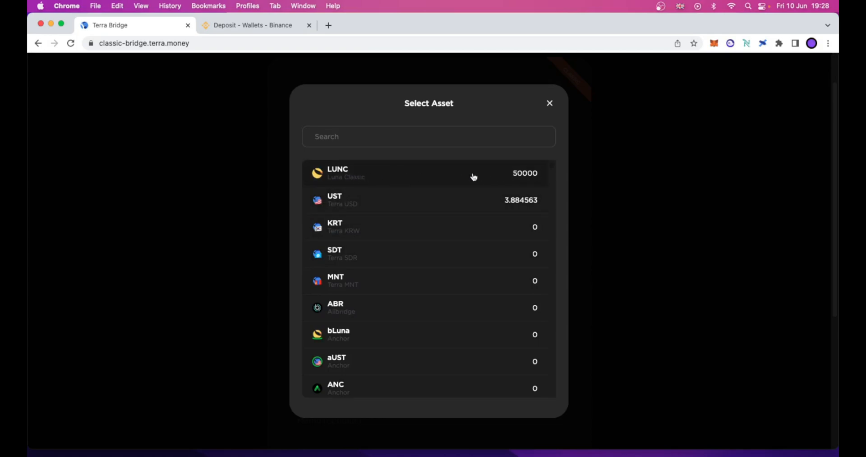
pyautogui.click(425, 172)
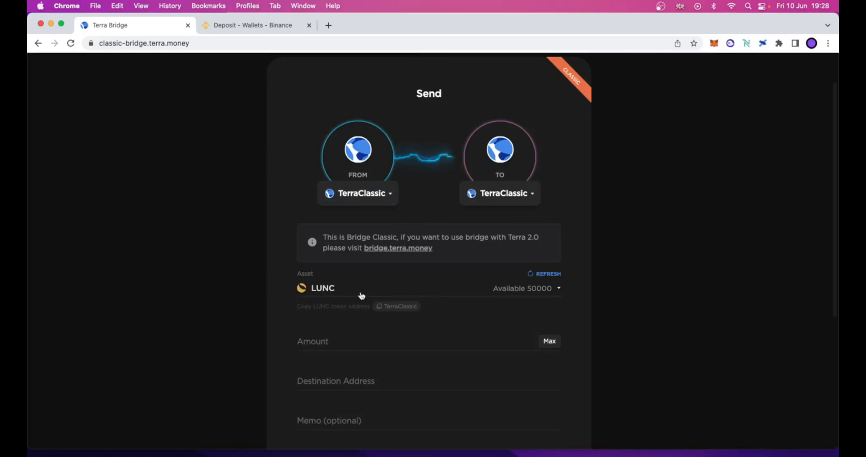
pyautogui.moveTo(318, 166)
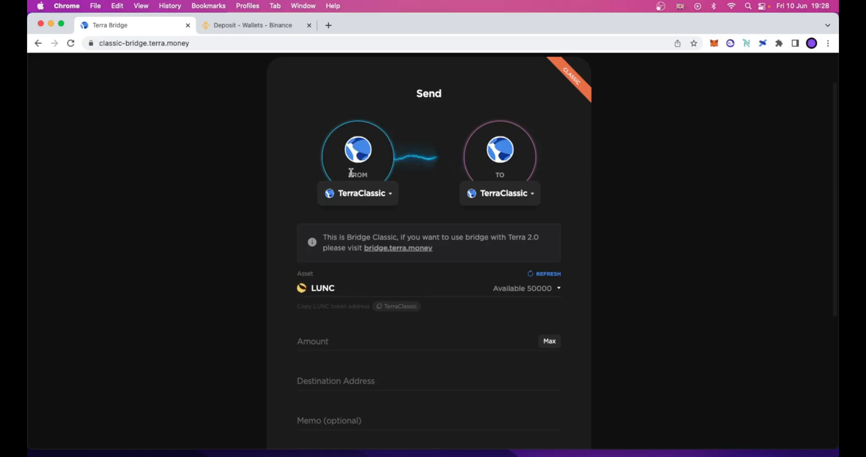
# Keep TerraClassic as source chain and fill the amount with the full 50000 LUNC.
pyautogui.click(358, 193)
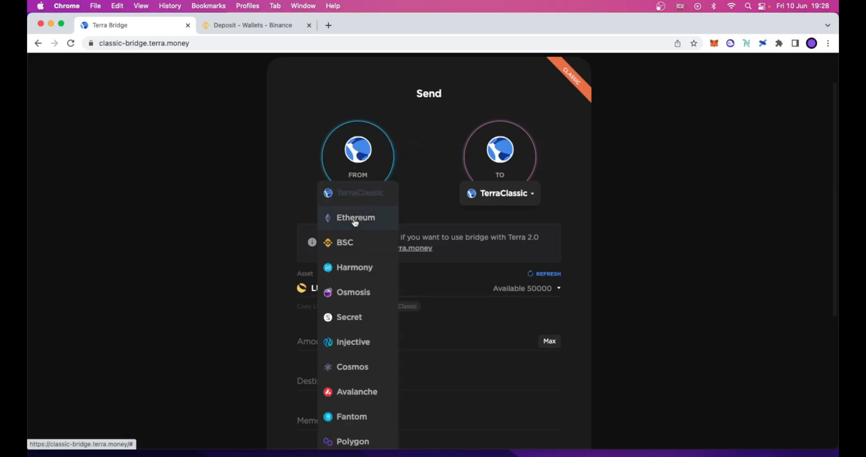
pyautogui.moveTo(355, 192)
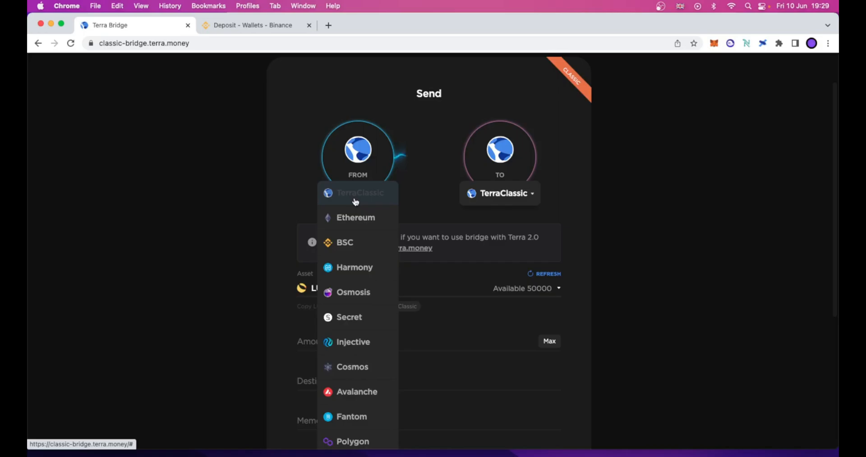
pyautogui.click(360, 192)
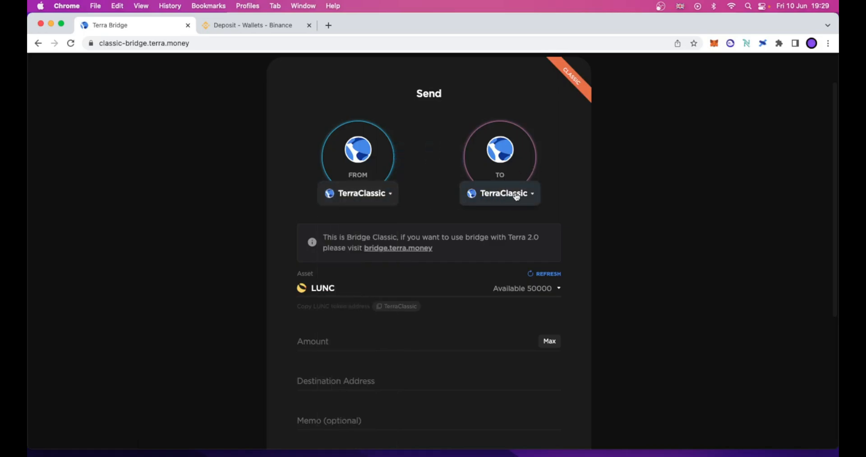
pyautogui.scroll(-3)
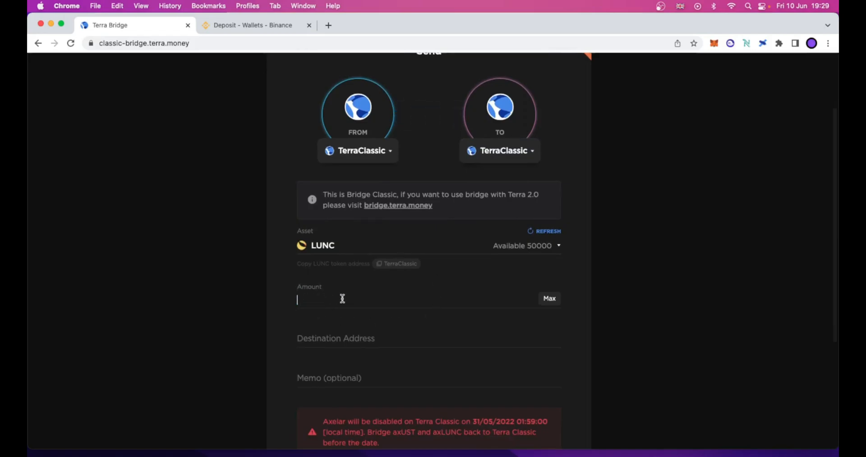
pyautogui.moveTo(313, 288)
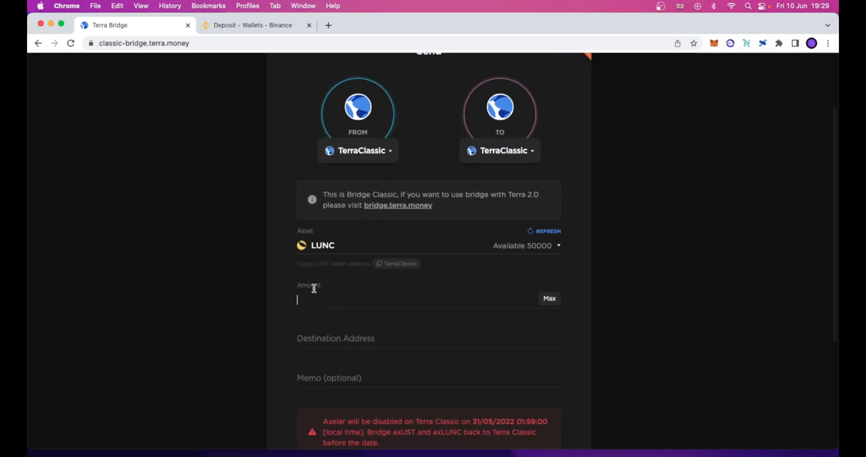
pyautogui.moveTo(379, 299)
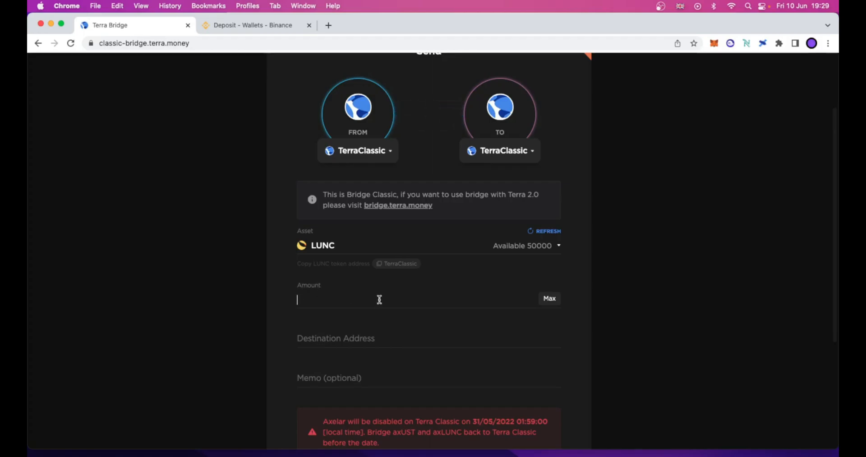
pyautogui.moveTo(529, 247)
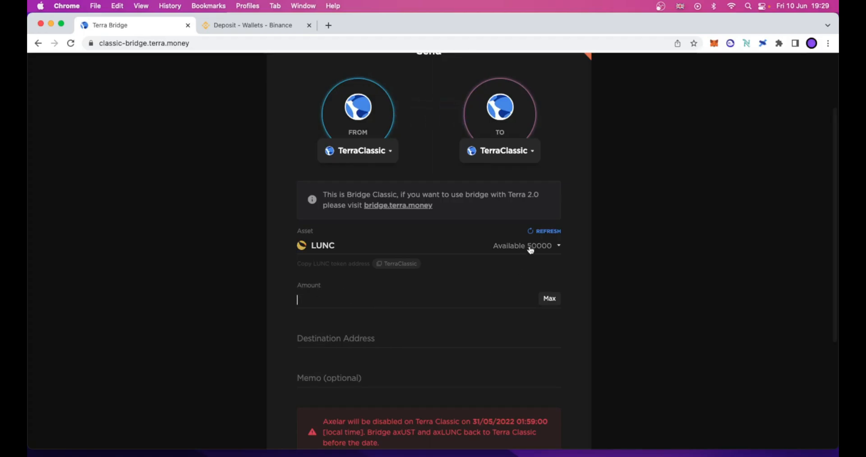
pyautogui.moveTo(533, 260)
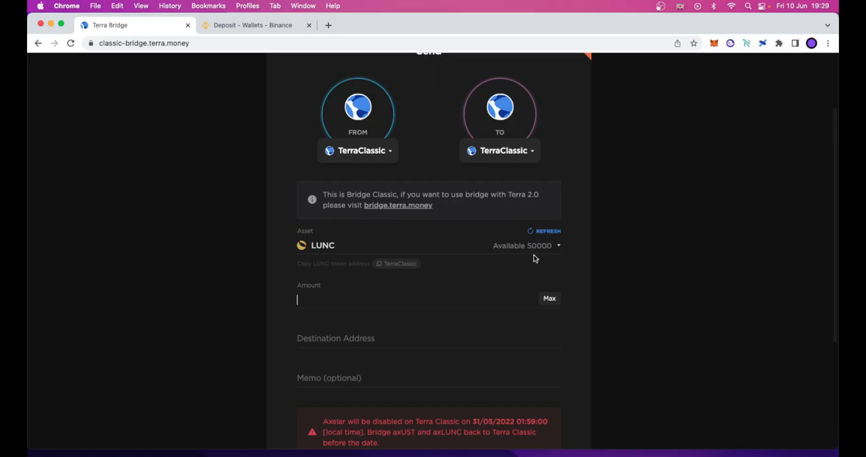
pyautogui.click(548, 298)
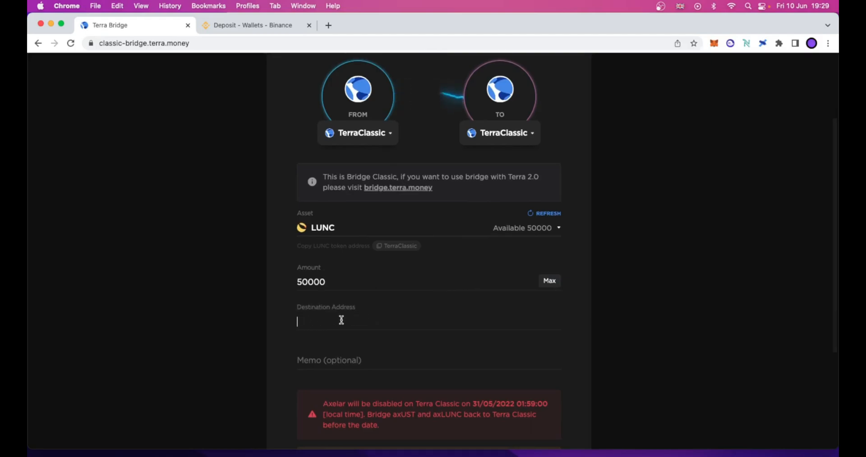
pyautogui.moveTo(724, 195)
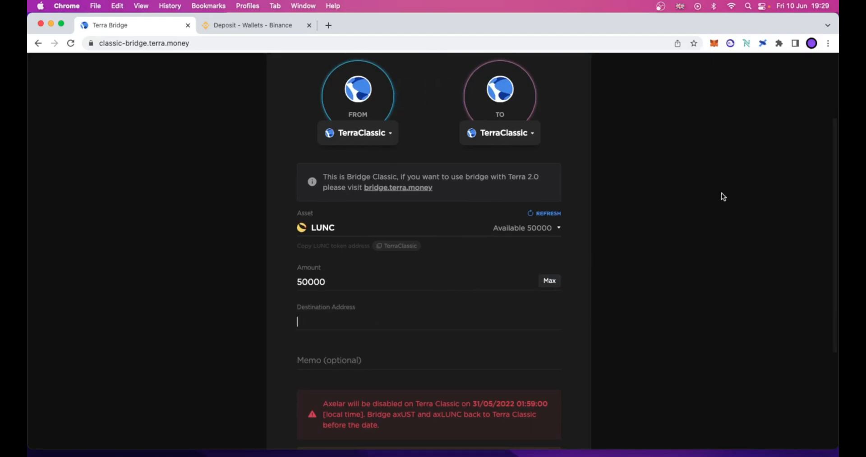
# Check the wallet balance, then reveal Binance's LUNC deposit address on Terra Classic.
pyautogui.click(764, 43)
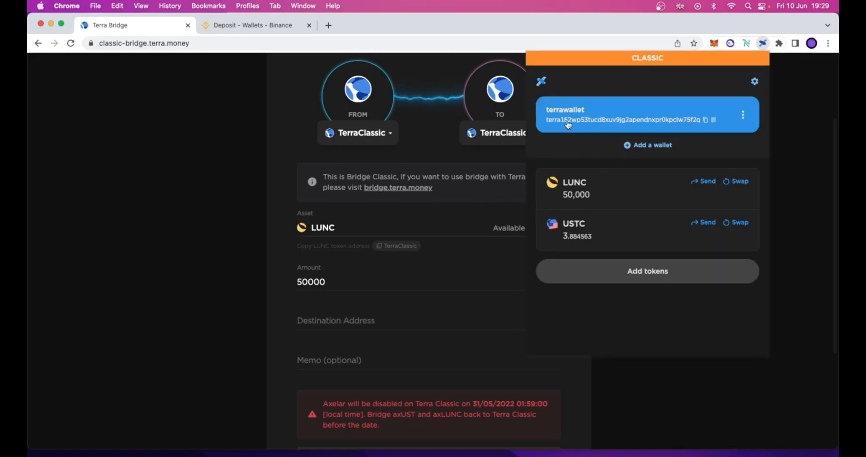
pyautogui.moveTo(370, 272)
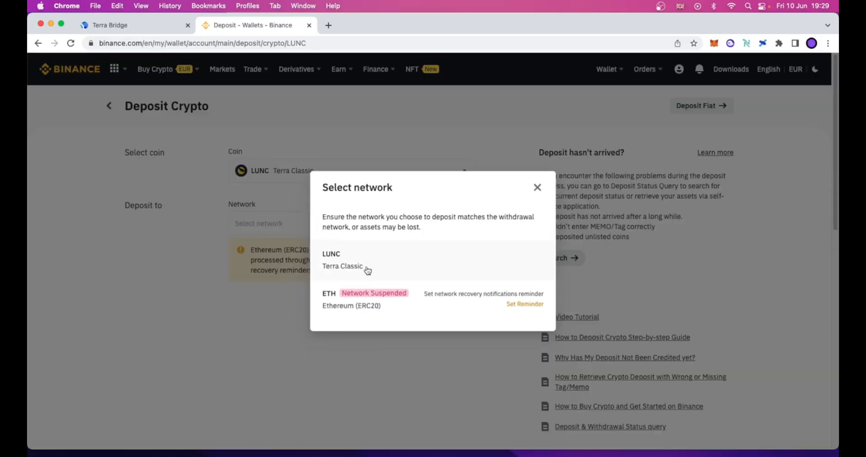
pyautogui.moveTo(385, 269)
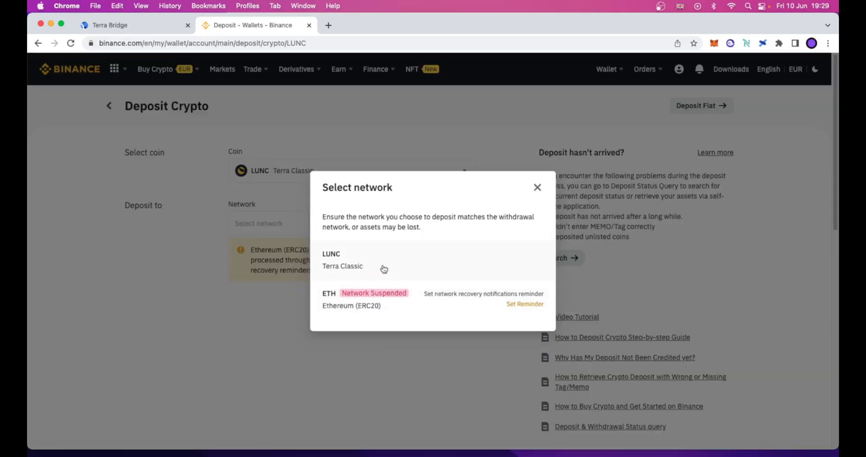
pyautogui.click(343, 259)
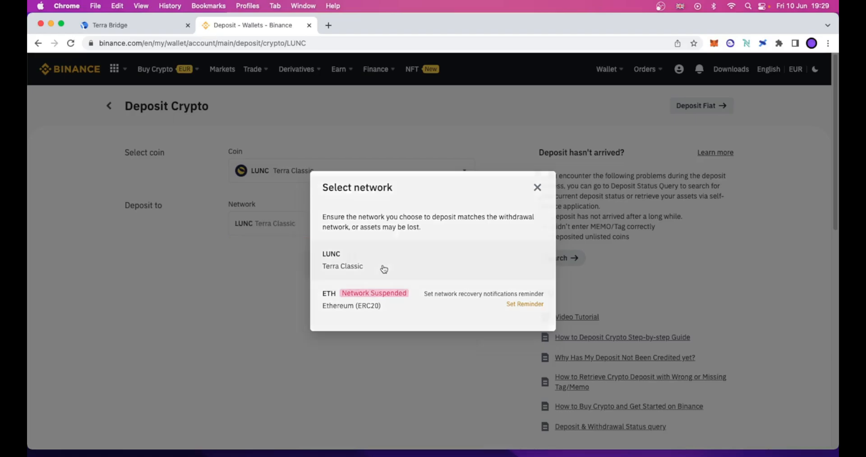
pyautogui.click(343, 260)
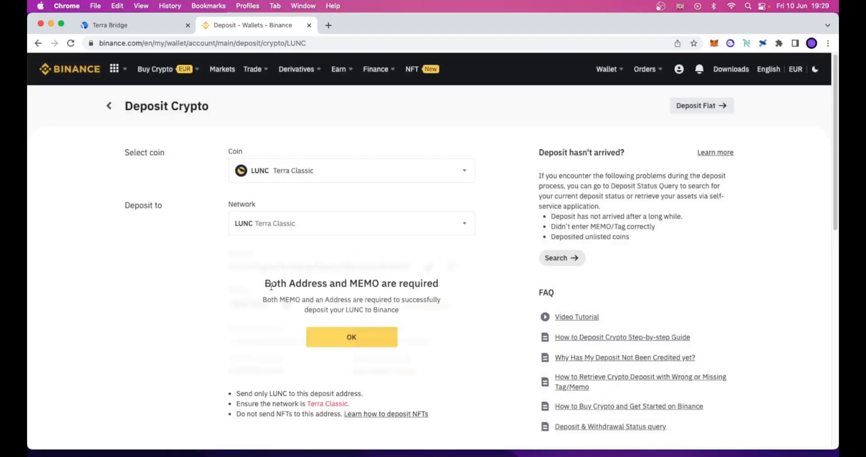
pyautogui.click(351, 336)
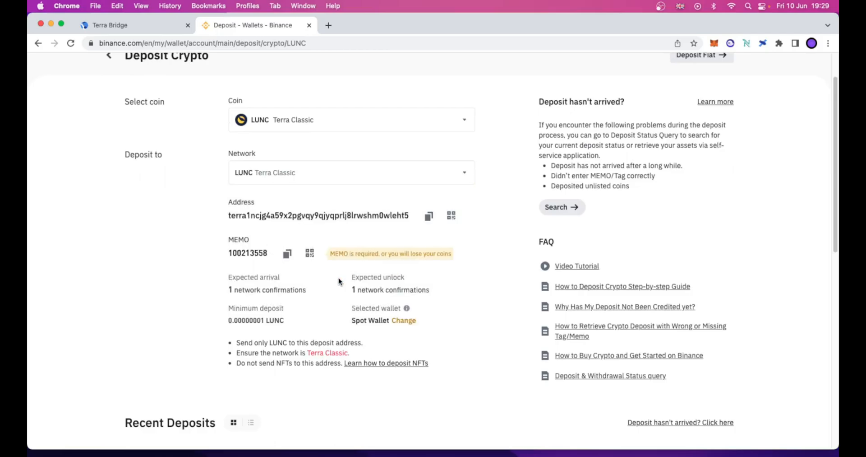
pyautogui.scroll(-3)
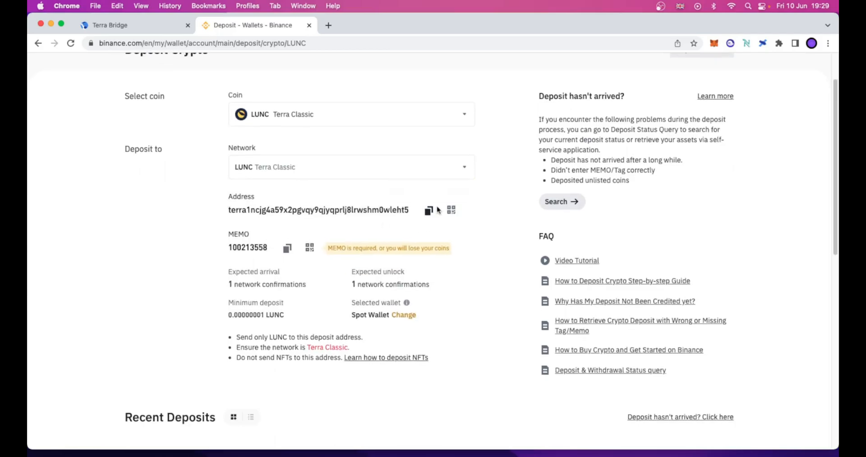
# Copy the Binance LUNC deposit address into the bridge's destination field.
pyautogui.click(428, 210)
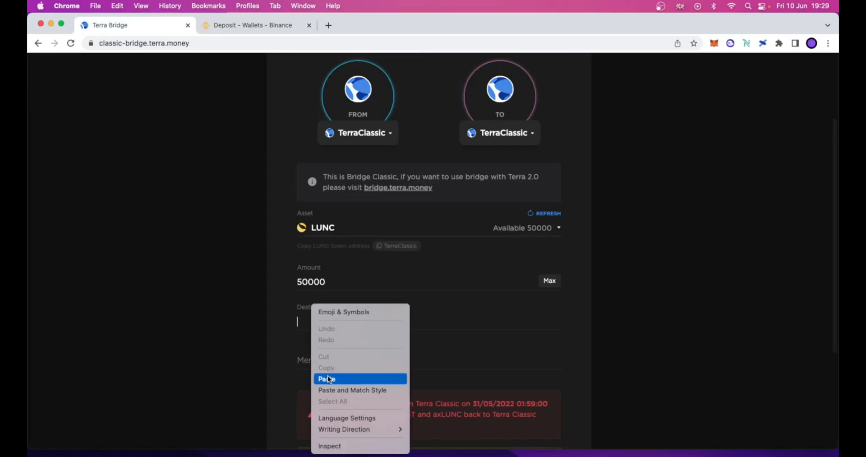
pyautogui.click(327, 378)
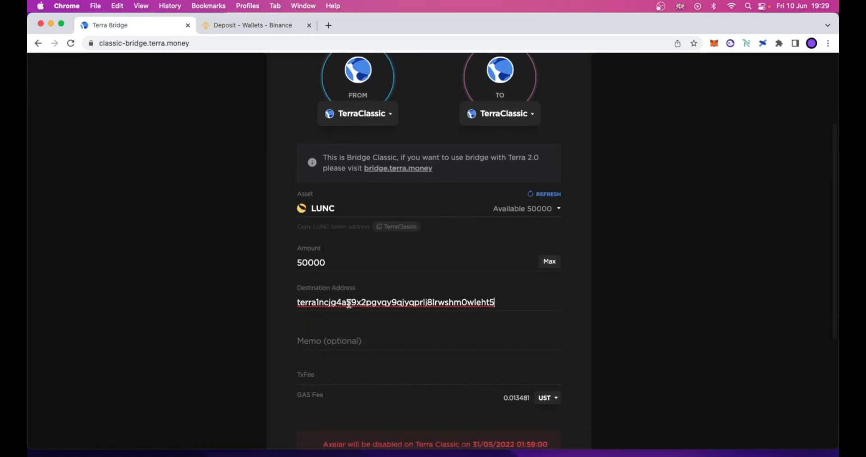
pyautogui.scroll(-3)
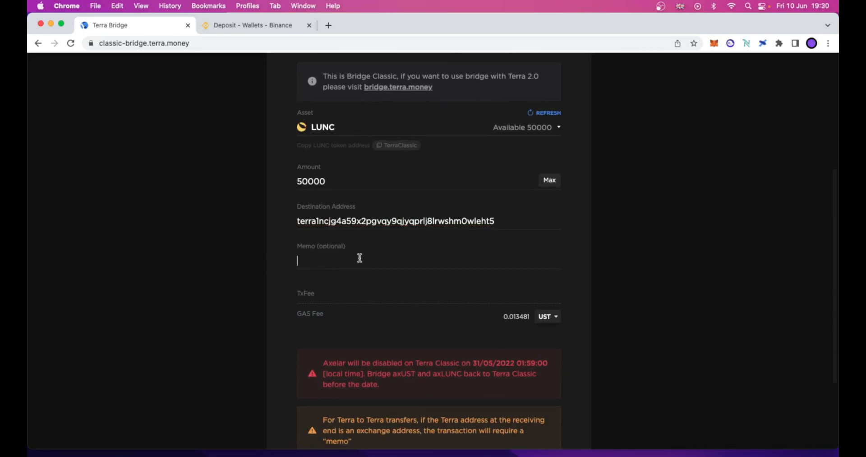
pyautogui.moveTo(337, 252)
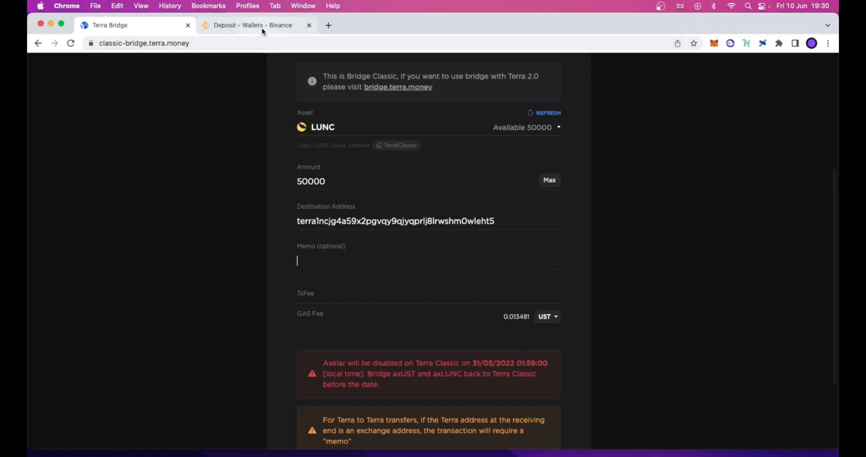
pyautogui.click(257, 25)
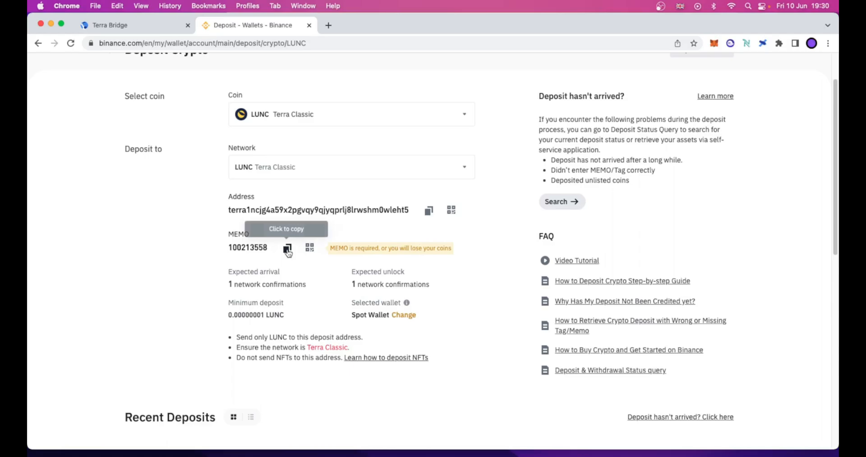
pyautogui.click(135, 25)
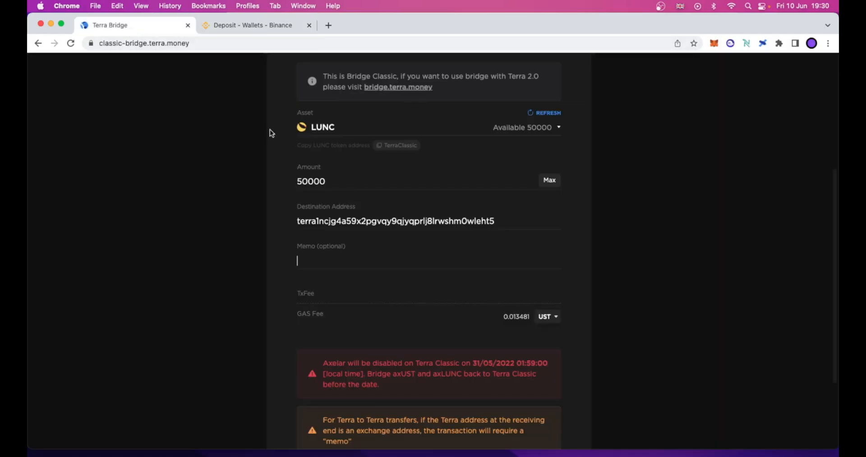
pyautogui.rightClick(297, 261)
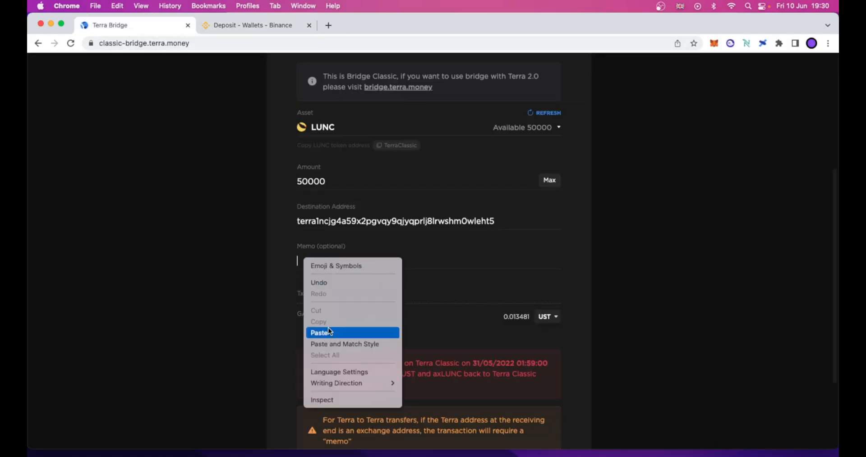
pyautogui.click(321, 332)
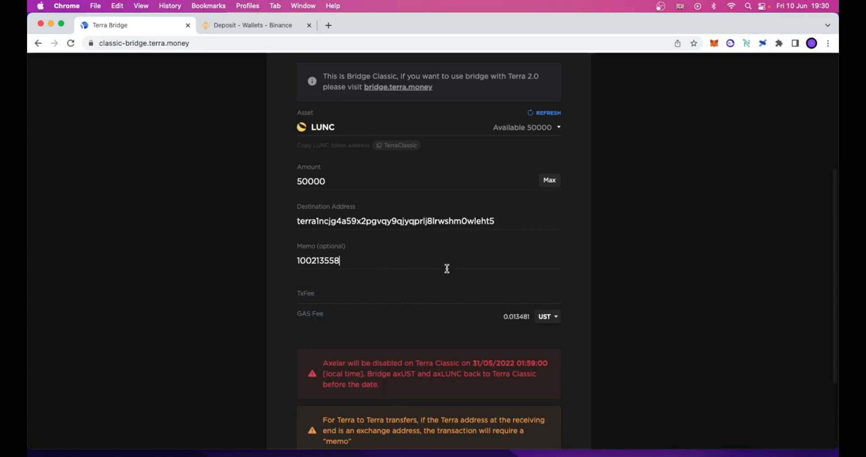
pyautogui.moveTo(301, 250)
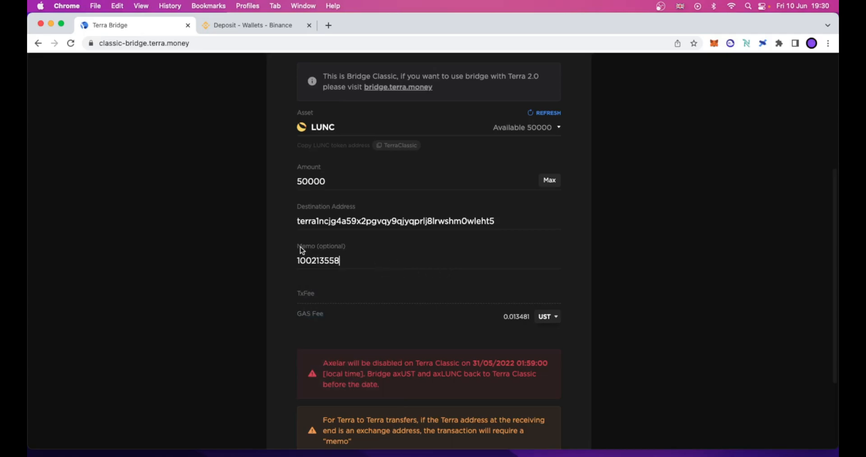
pyautogui.moveTo(381, 258)
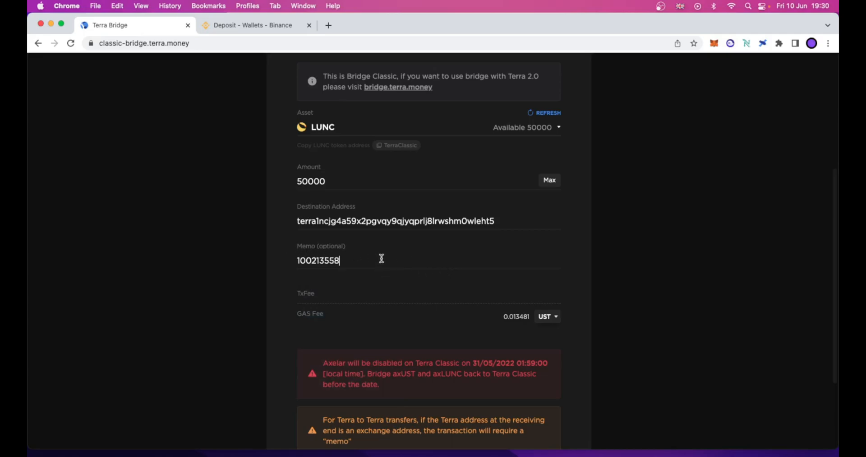
pyautogui.moveTo(403, 278)
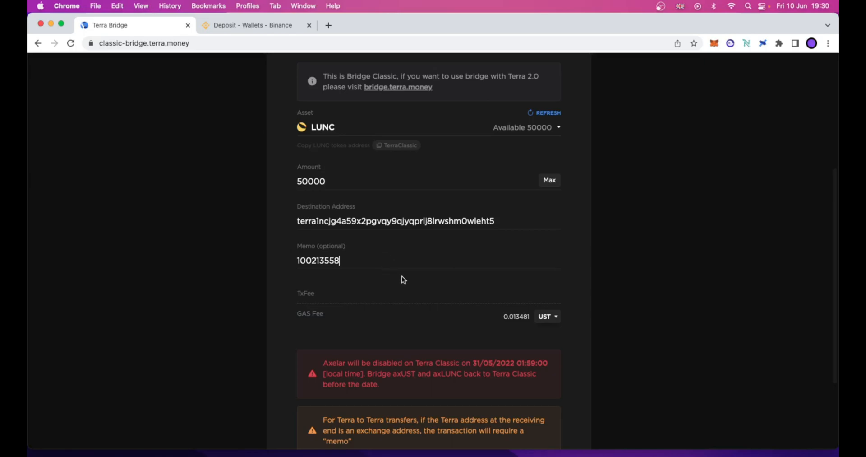
pyautogui.moveTo(437, 271)
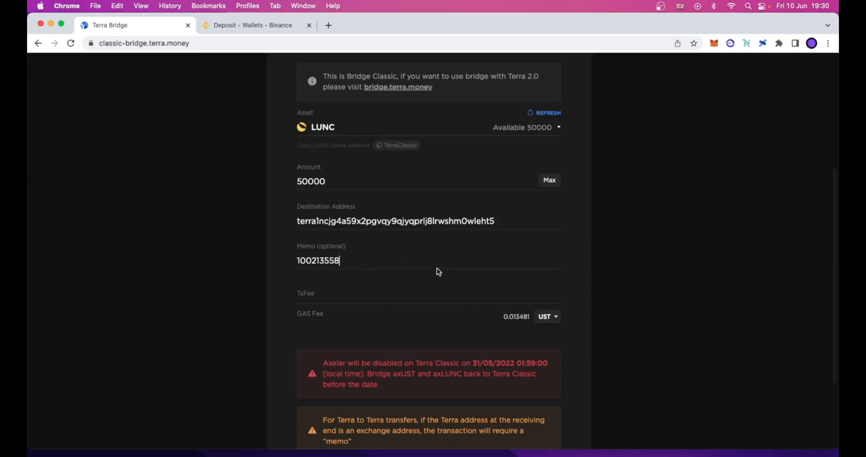
pyautogui.scroll(3)
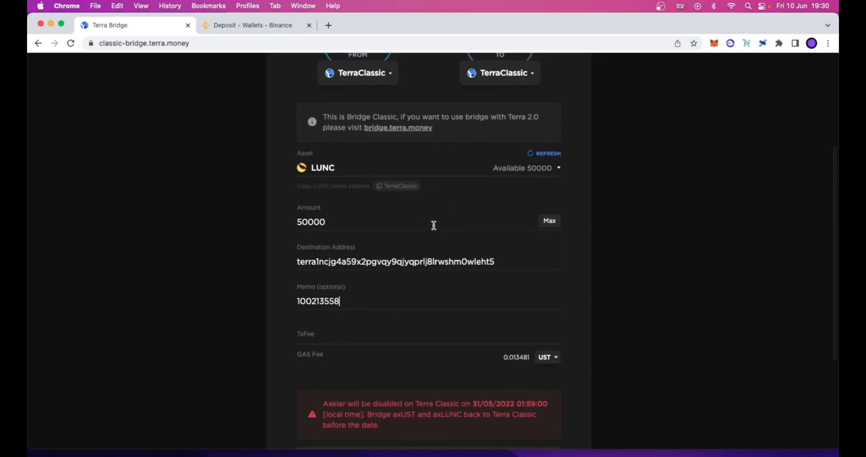
pyautogui.scroll(-3)
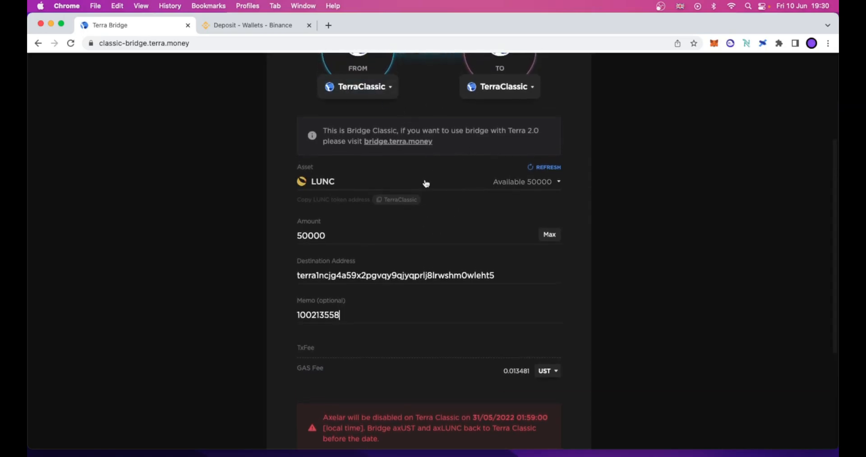
pyautogui.moveTo(417, 293)
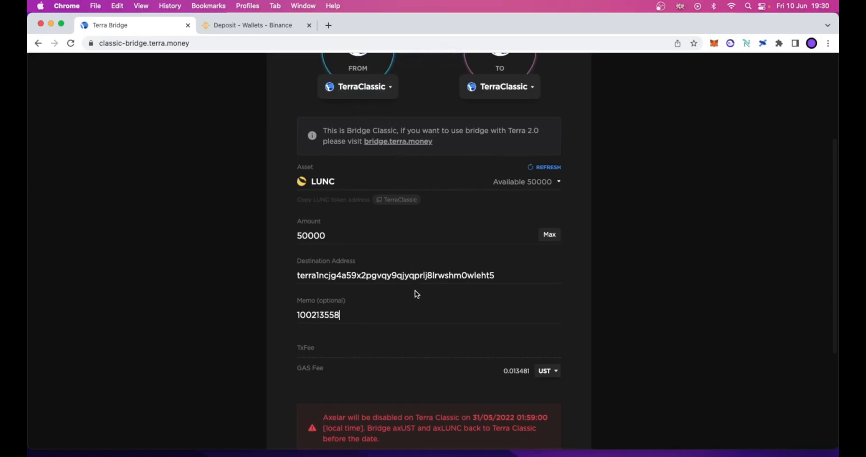
pyautogui.scroll(-3)
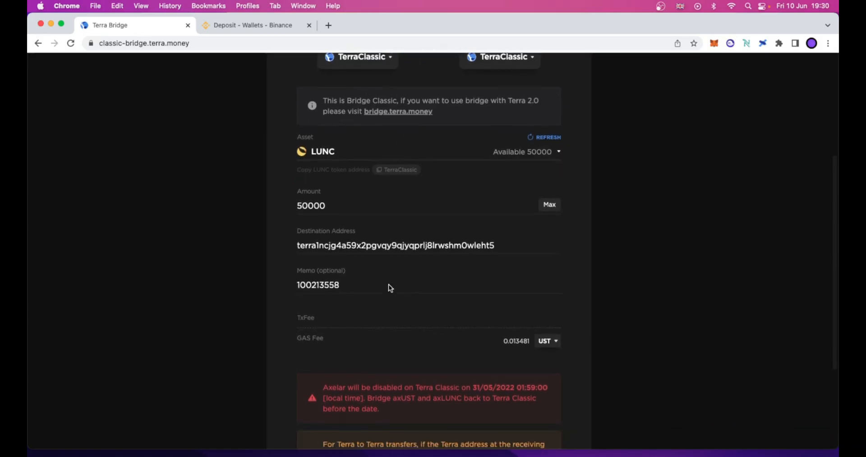
pyautogui.moveTo(364, 284)
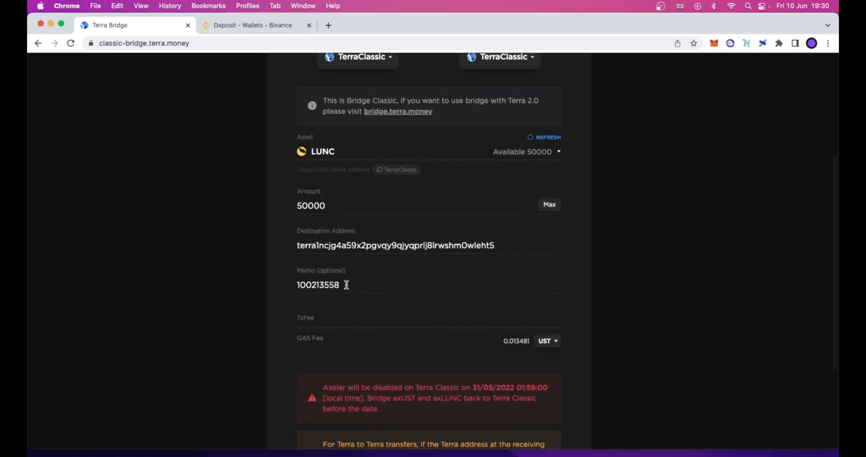
pyautogui.scroll(-3)
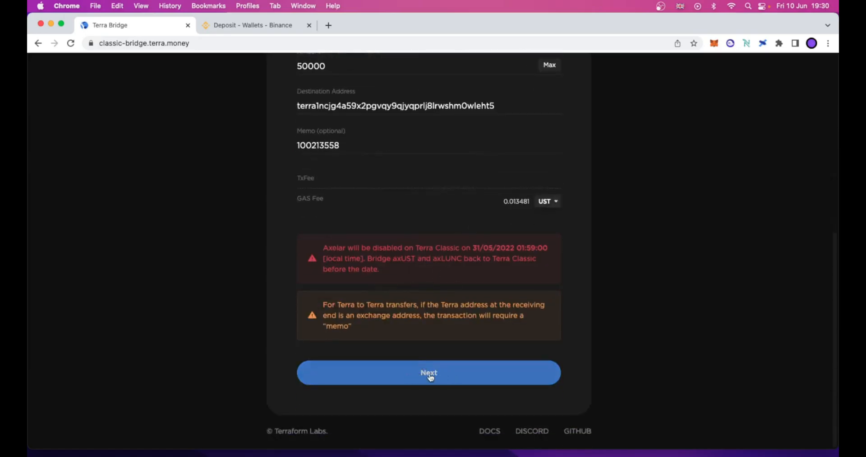
# Proceed to the confirmation summary and review 50000 LUNC, memo and gas fee.
pyautogui.click(429, 371)
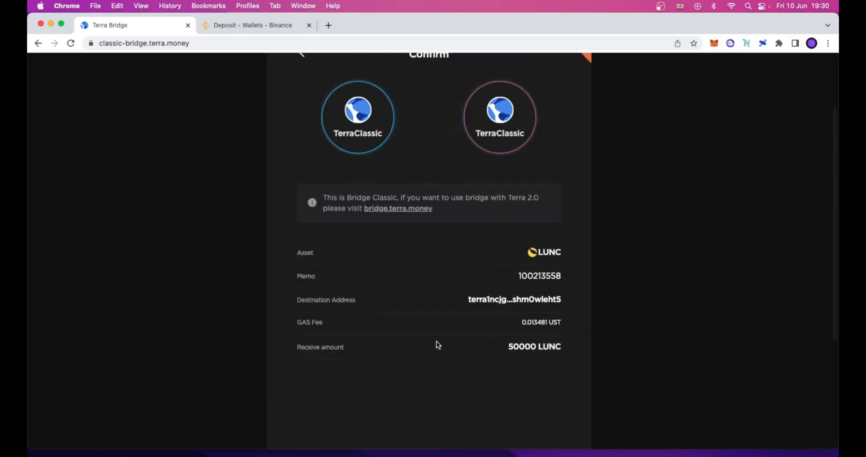
pyautogui.moveTo(363, 262)
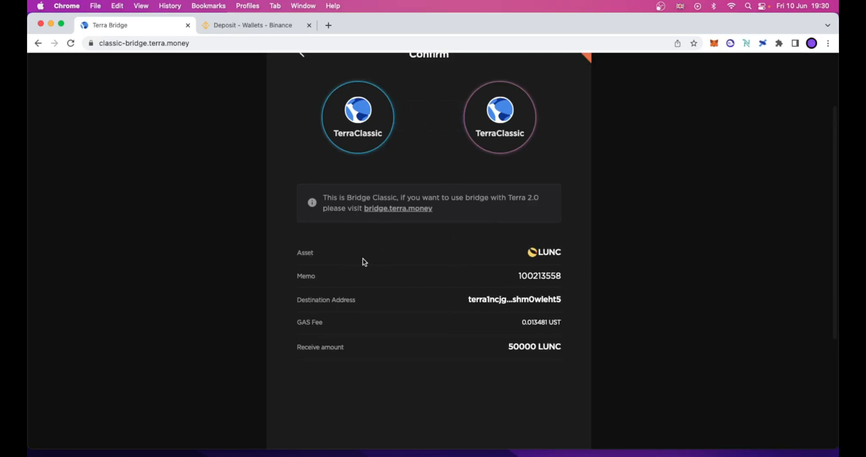
pyautogui.moveTo(400, 319)
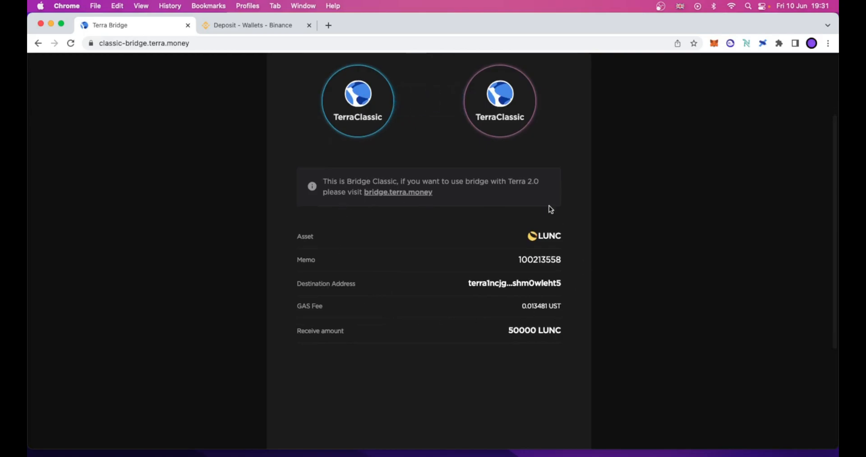
pyautogui.scroll(-3)
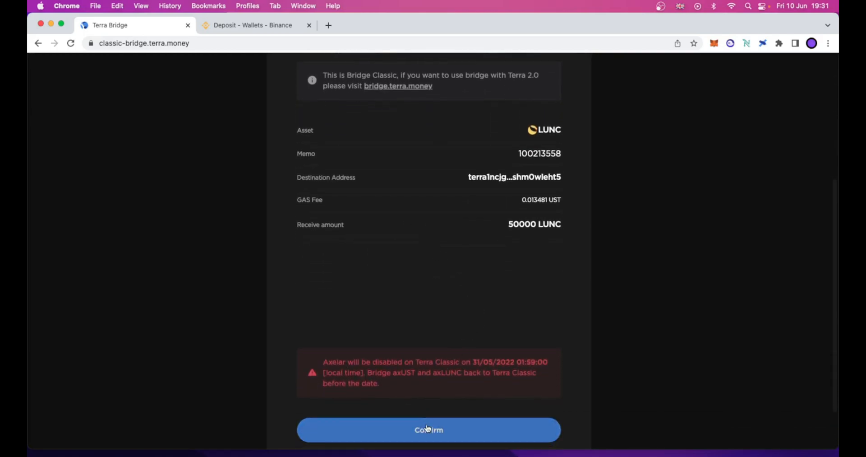
# Confirm the transfer and approve the 50,000 LUNC send in Terra Station.
pyautogui.click(428, 430)
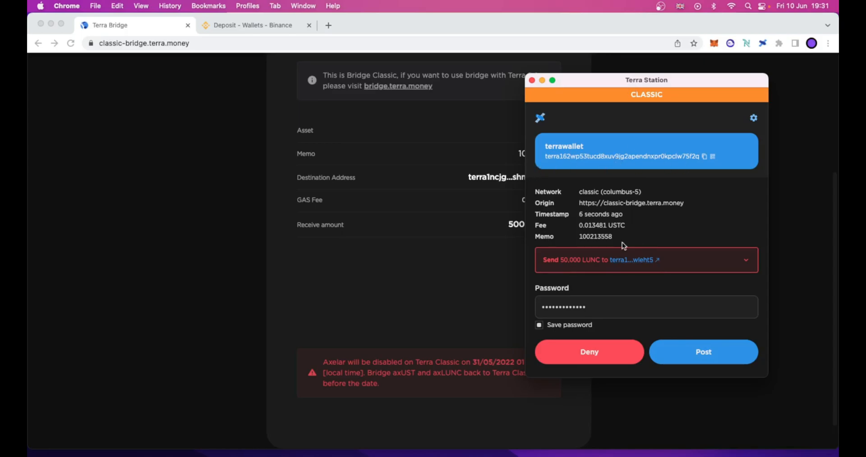
pyautogui.moveTo(667, 336)
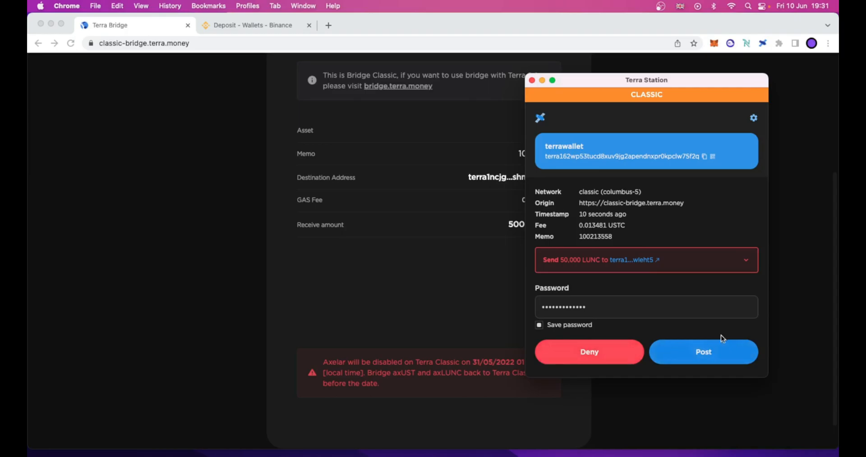
pyautogui.click(703, 352)
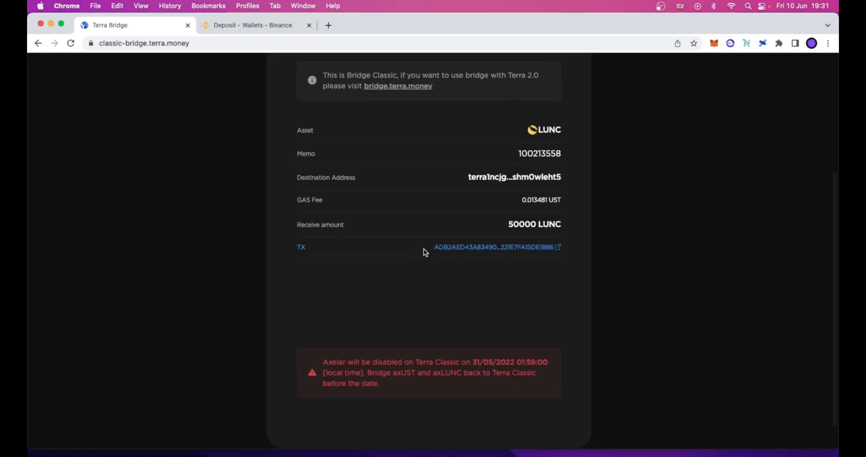
pyautogui.moveTo(507, 253)
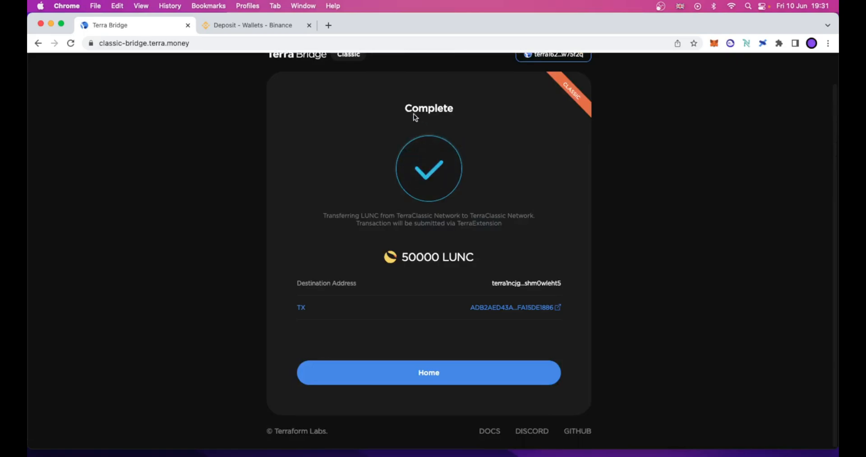
pyautogui.moveTo(403, 124)
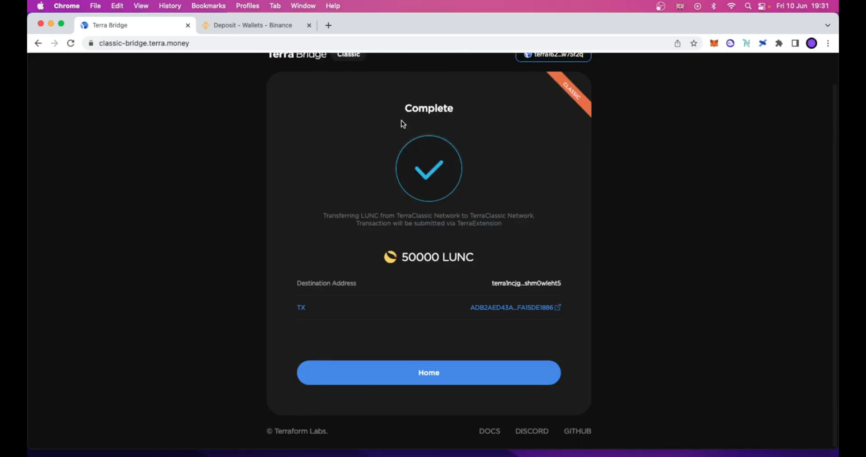
# Note the Complete status, then return to the Binance deposit page.
pyautogui.doubleClick(428, 107)
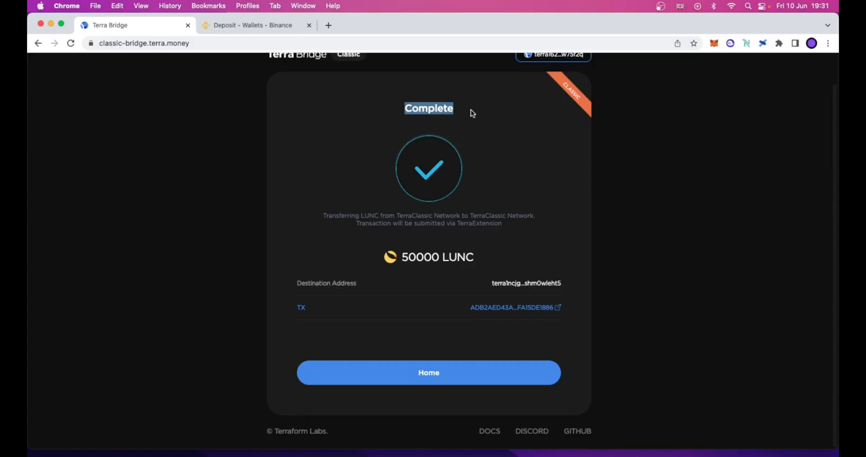
pyautogui.moveTo(399, 272)
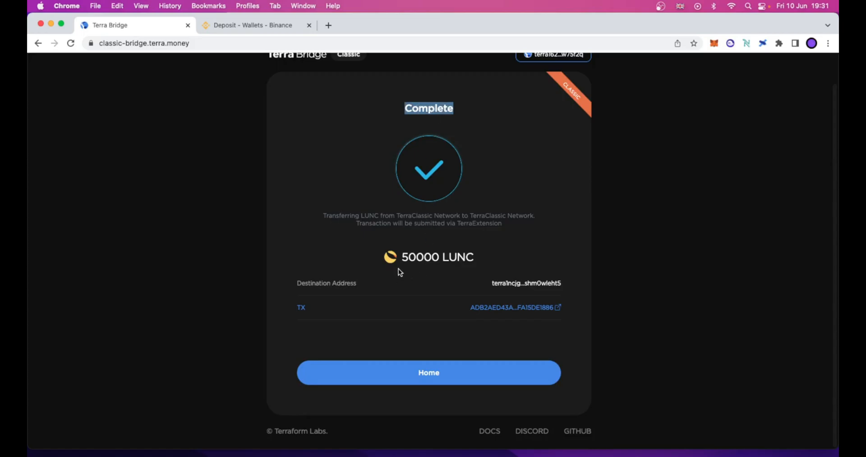
pyautogui.click(255, 26)
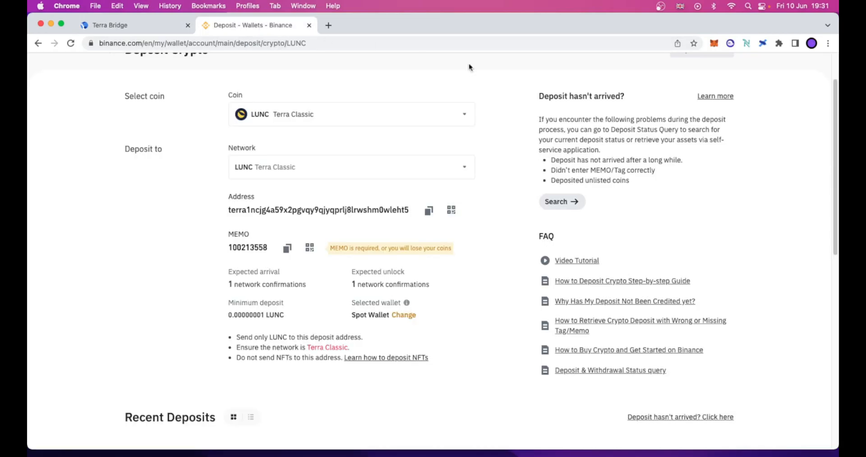
# Reload the Binance LUNC deposit page so no network, address or memo is shown.
pyautogui.scroll(3)
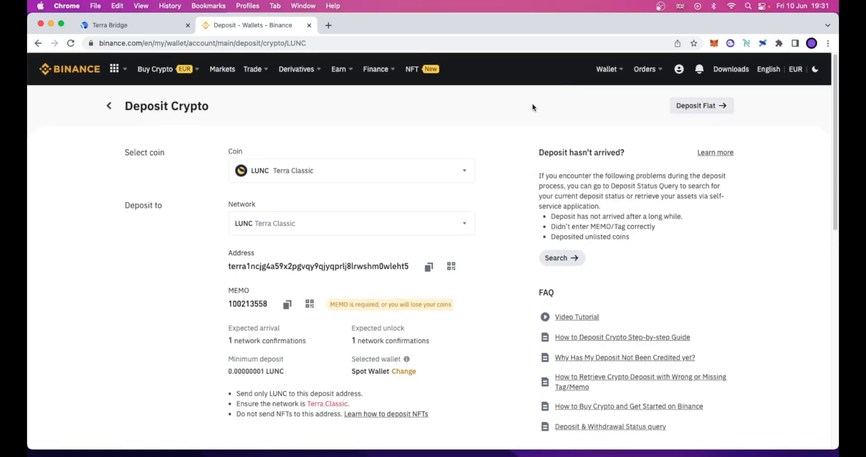
pyautogui.moveTo(637, 85)
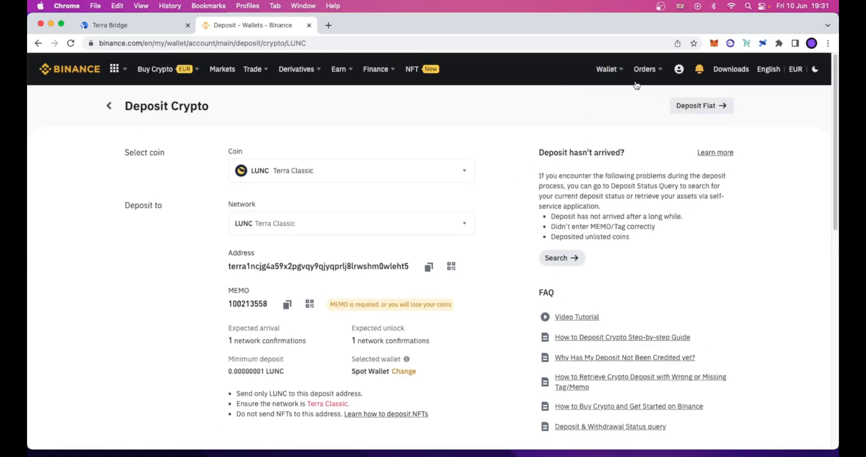
pyautogui.moveTo(498, 123)
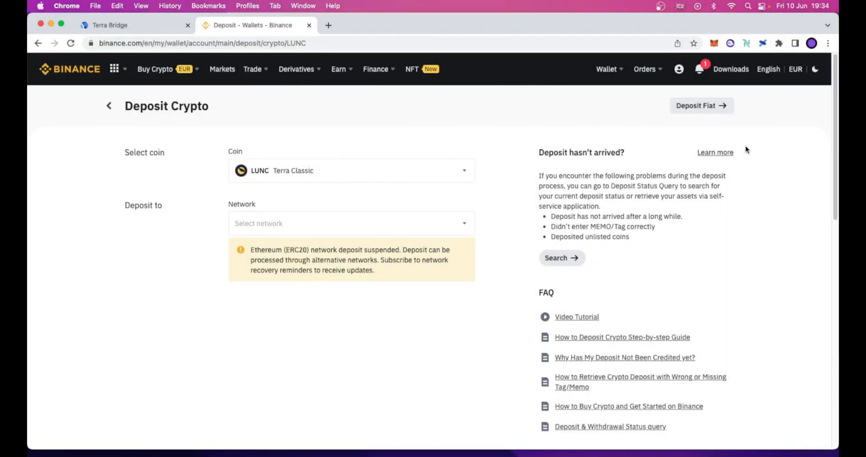
pyautogui.click(699, 70)
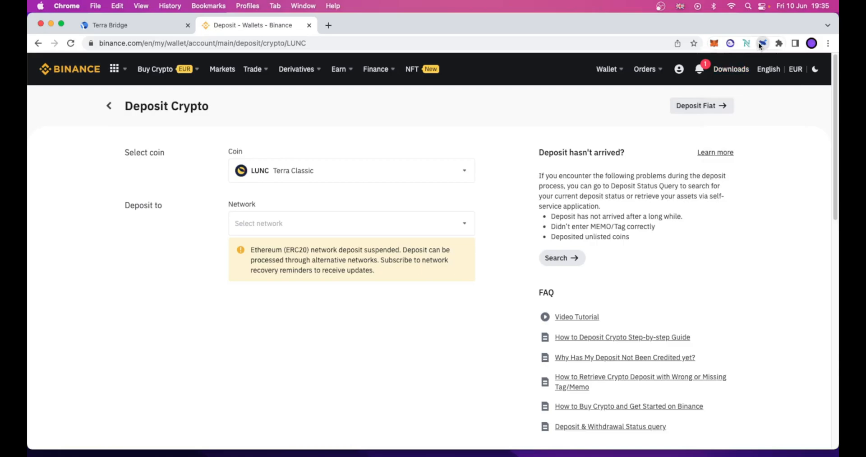
# Reopen the Terra Station wallet showing LUNC balance 0 and 3.871082 USTC.
pyautogui.click(764, 43)
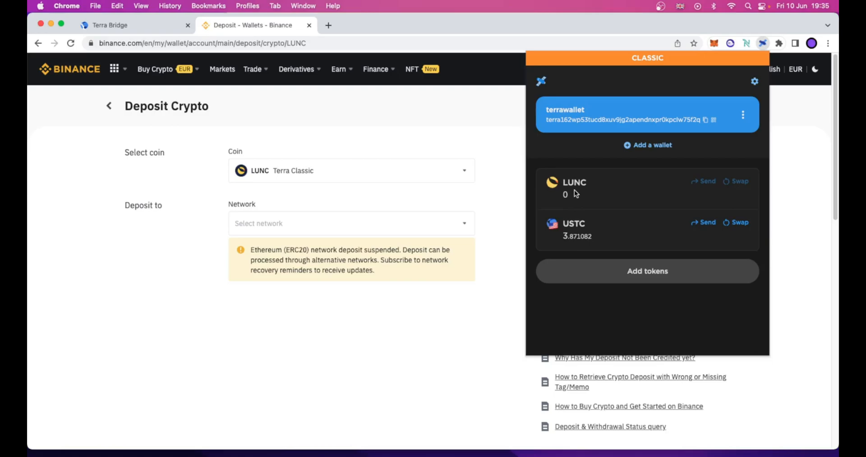
pyautogui.moveTo(660, 193)
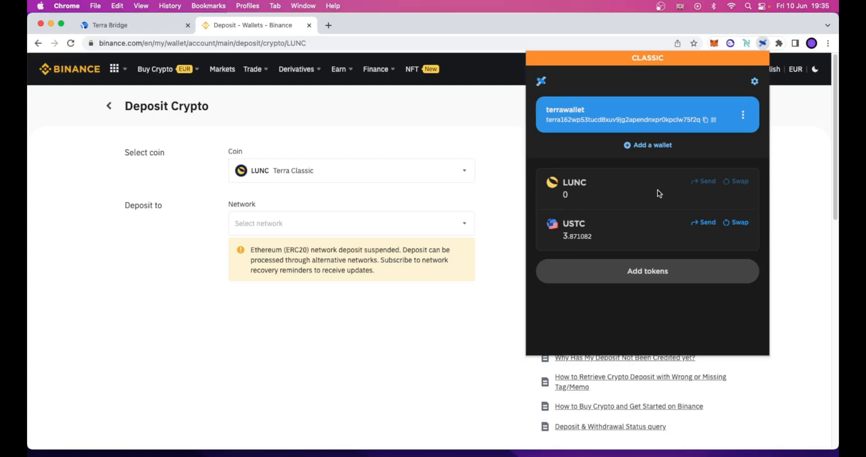